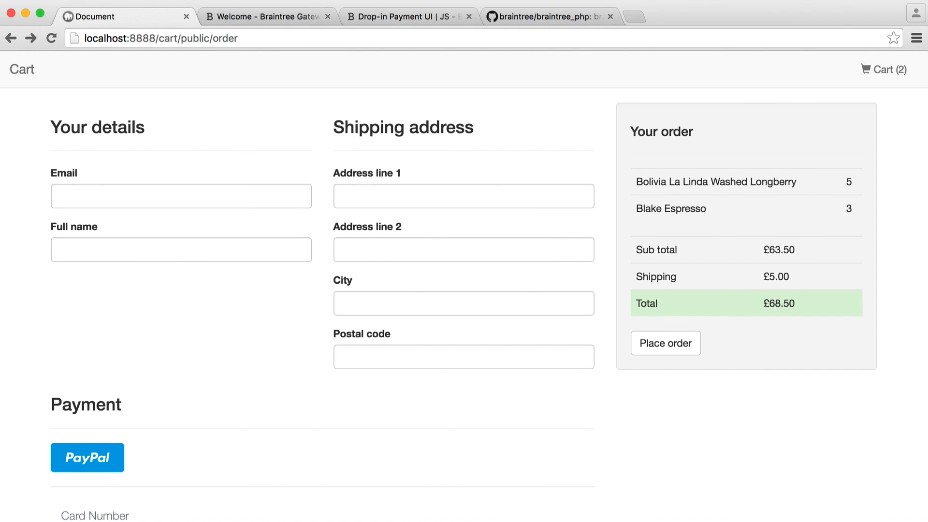
# Scroll the checkout order page, then bring up OrderController.php at its create method.
pyautogui.scroll(-3)
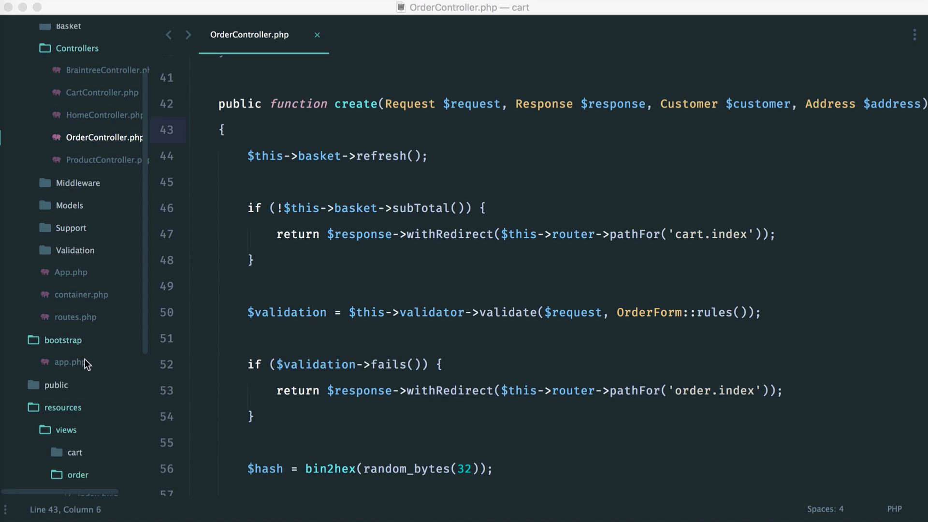
pyautogui.click(70, 362)
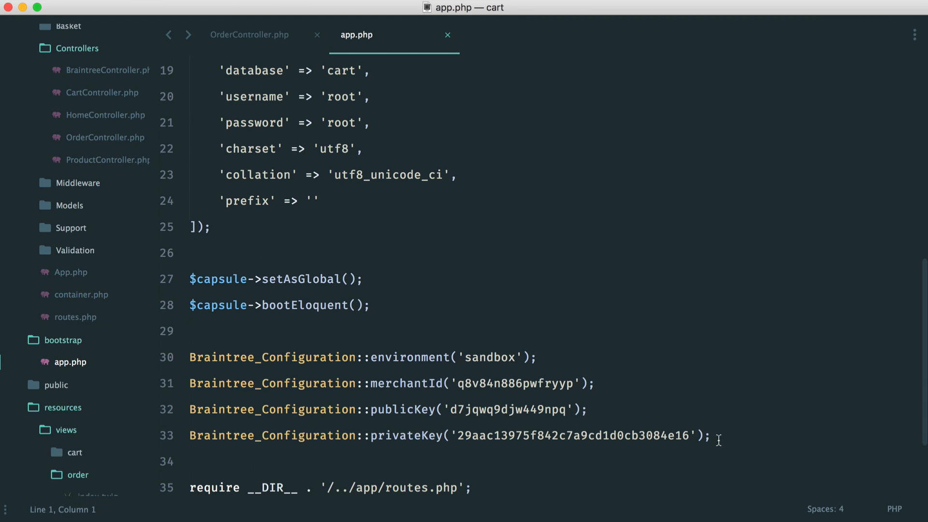
pyautogui.doubleClick(489, 356)
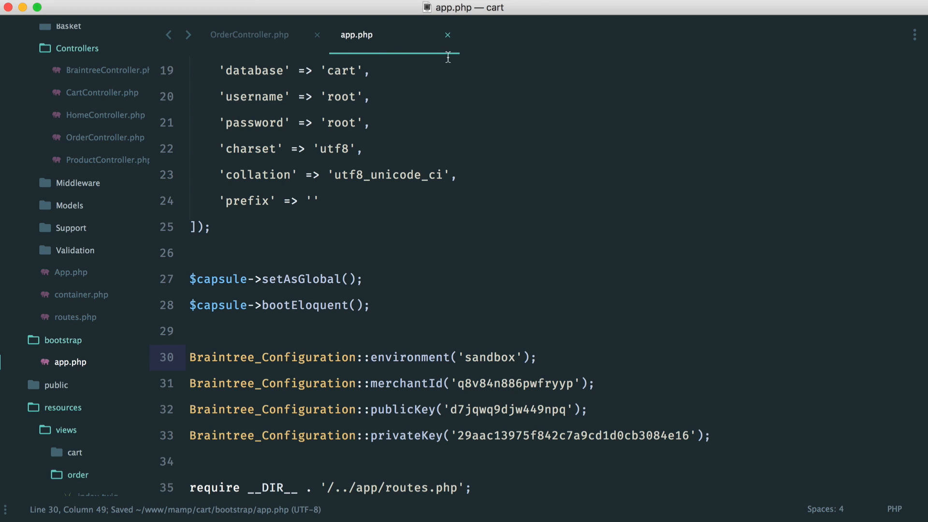
pyautogui.click(249, 35)
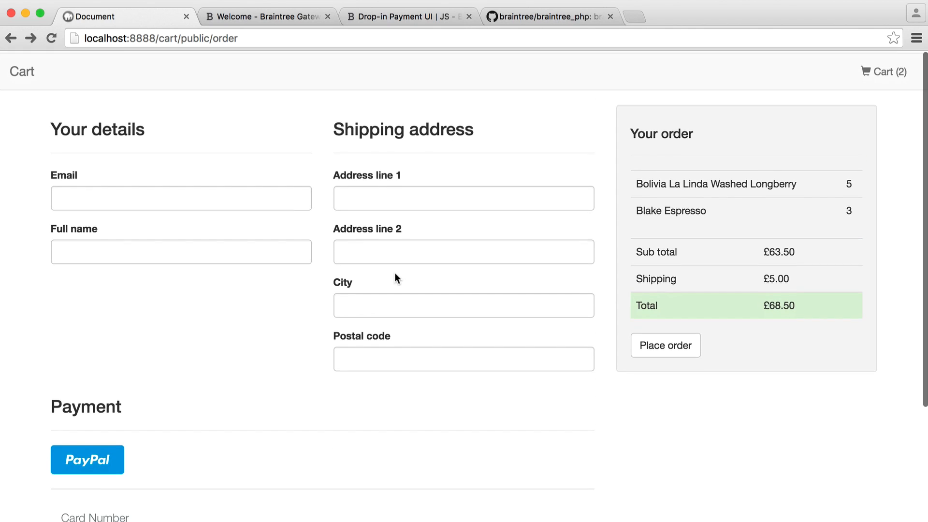
pyautogui.scroll(-3)
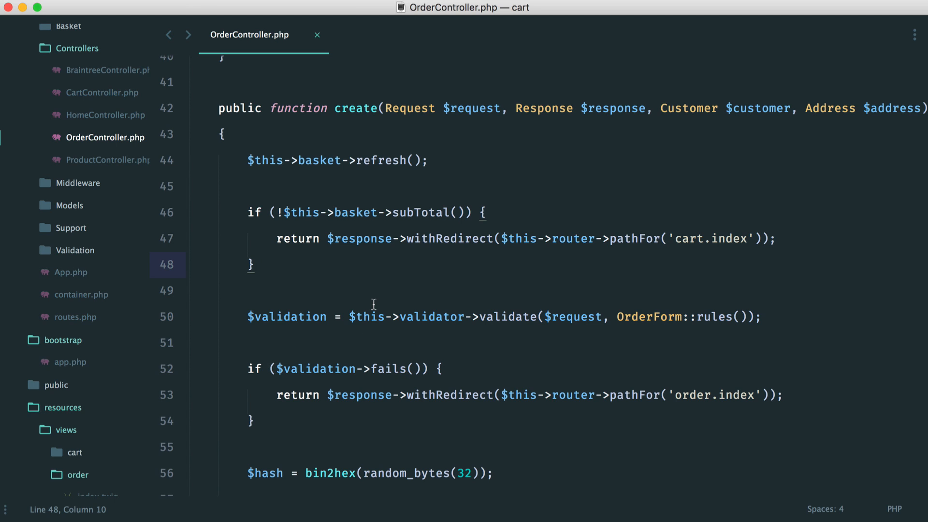
pyautogui.moveTo(263, 275)
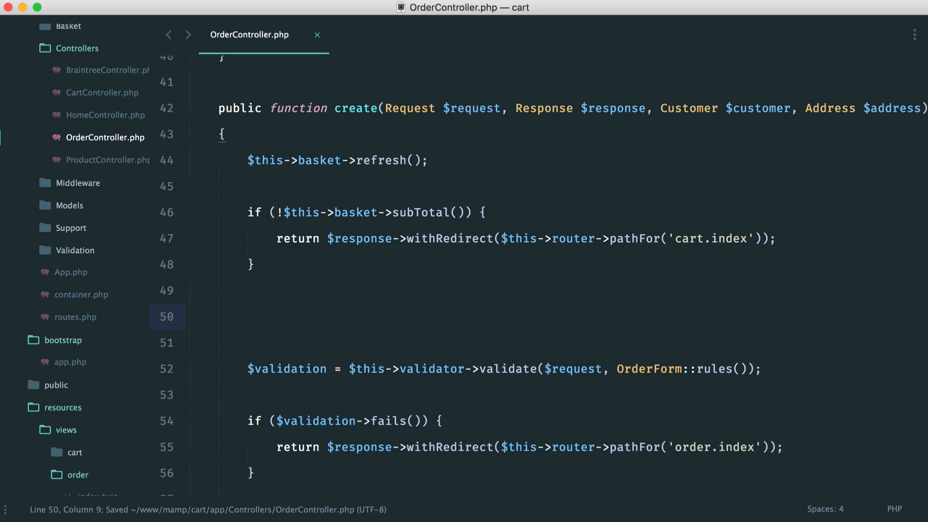
# Add an if block returning a redirect to order.index when payment_method_nonce is missing.
pyautogui.write('if () {')
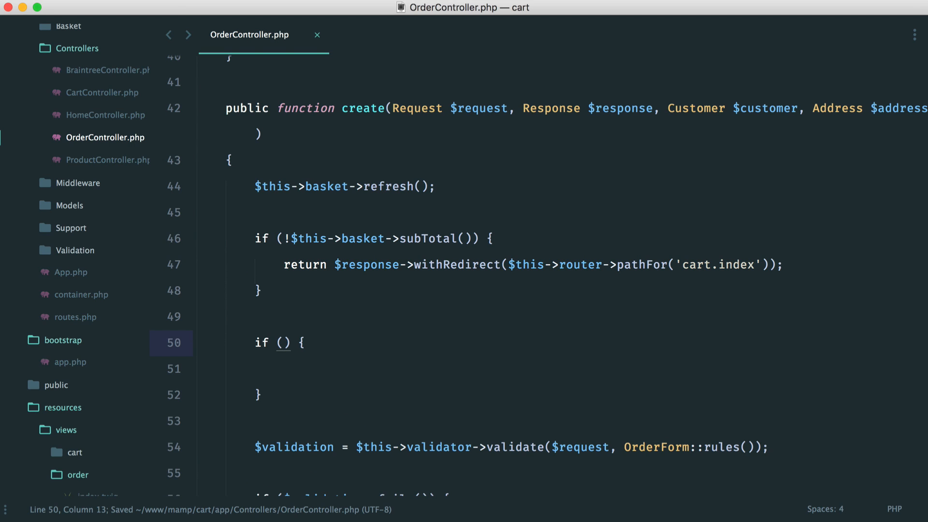
pyautogui.write("!$request->getParam('payment_method_")
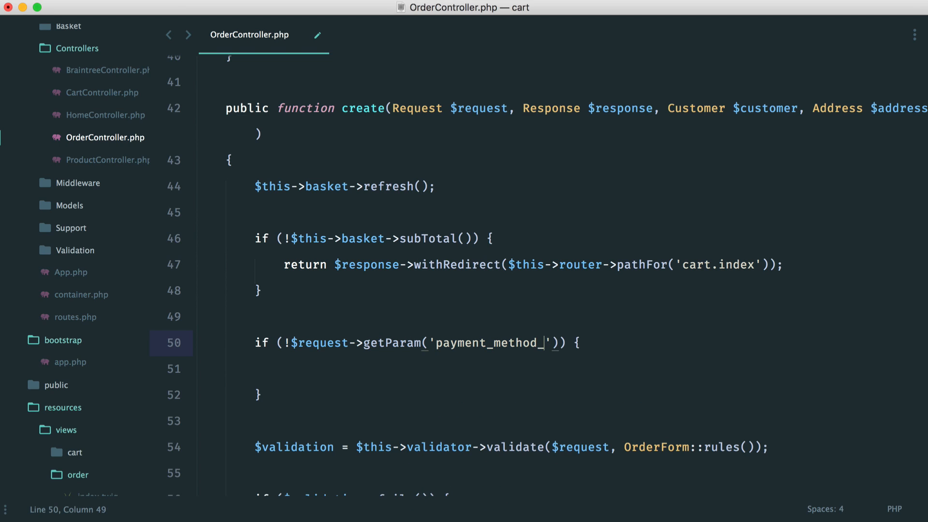
pyautogui.write('nonce')
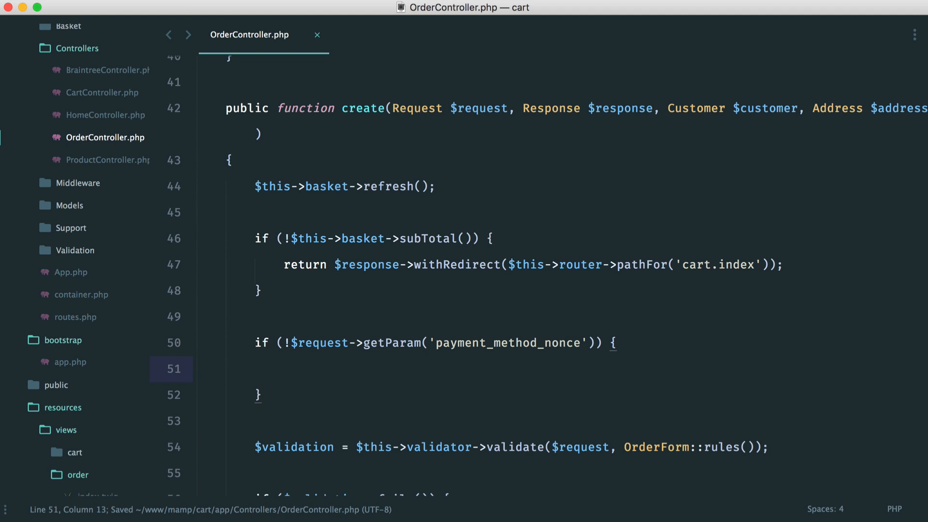
pyautogui.write('return $response->w')
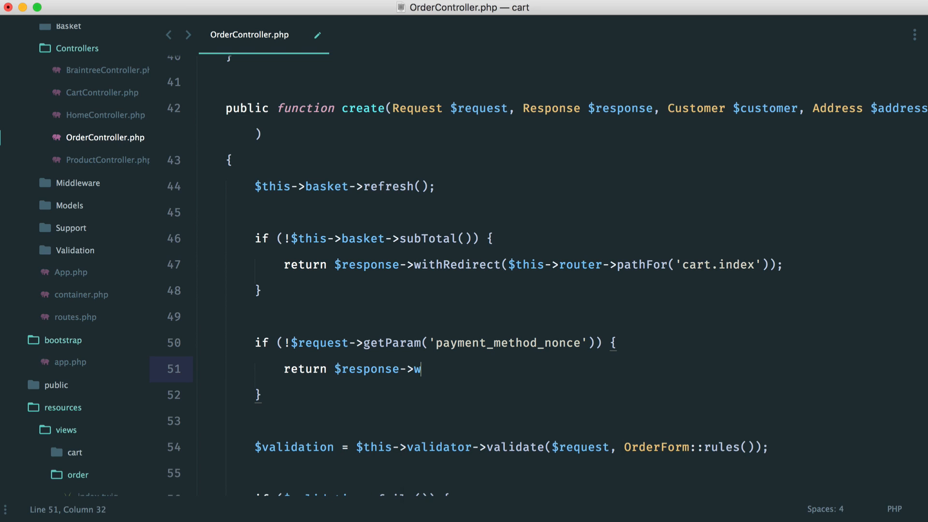
pyautogui.write('ithRedirect')
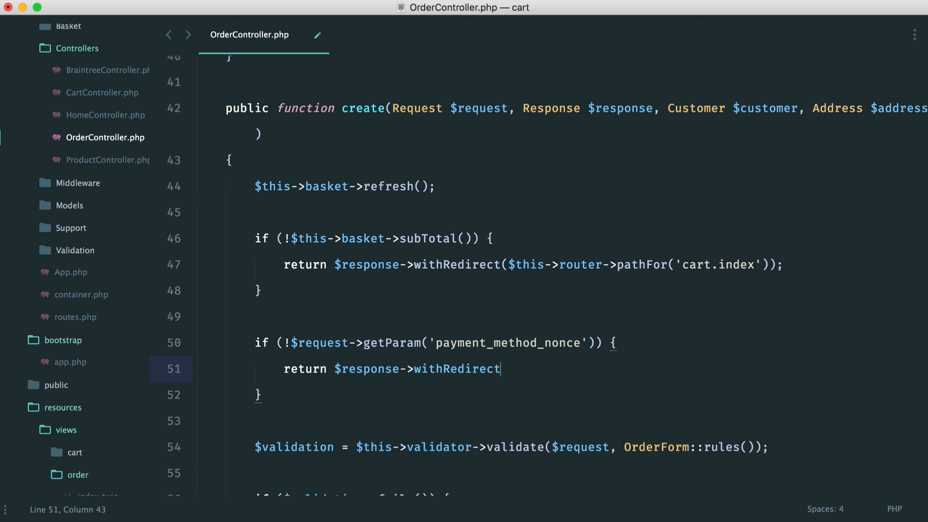
pyautogui.write('();')
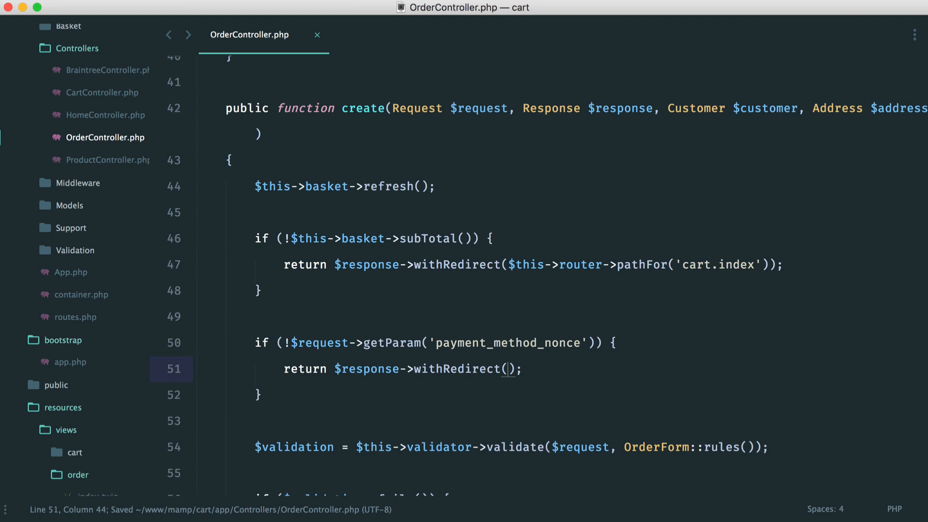
pyautogui.write('$this->')
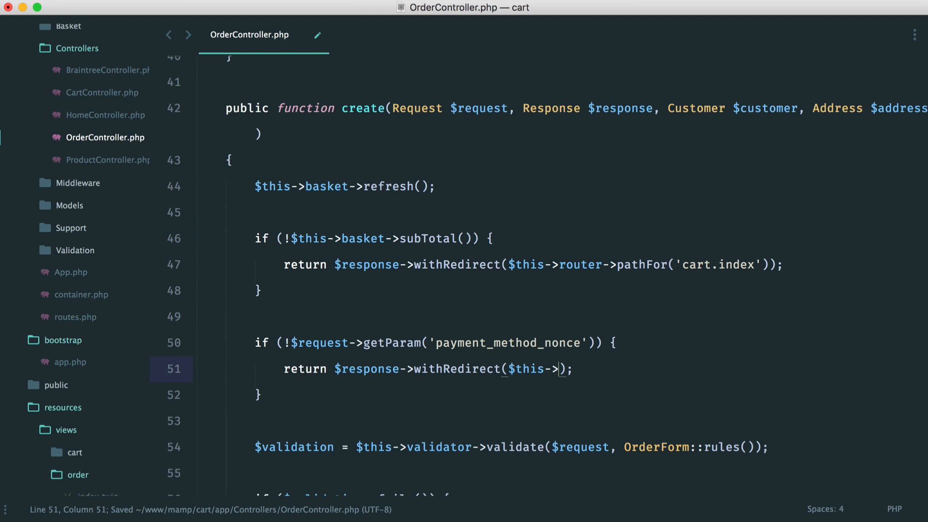
pyautogui.write('router->')
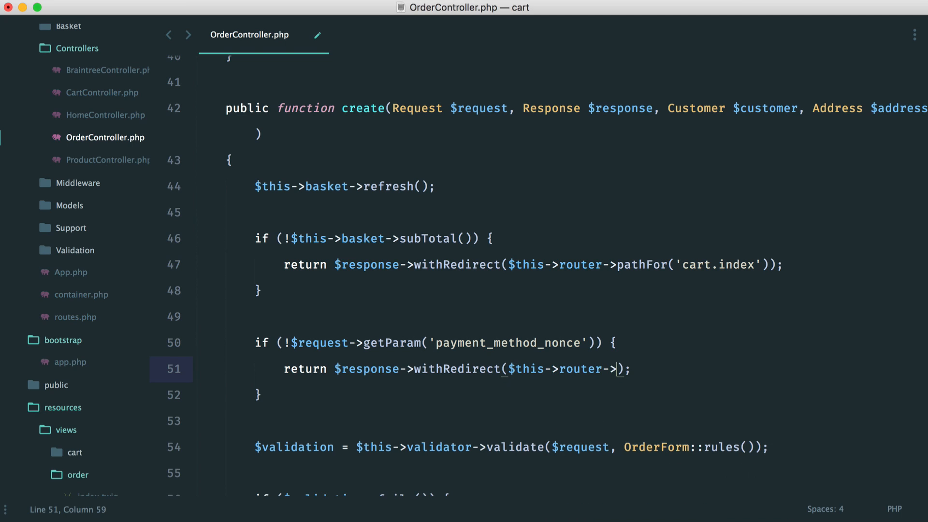
pyautogui.write("pathFor('order.")
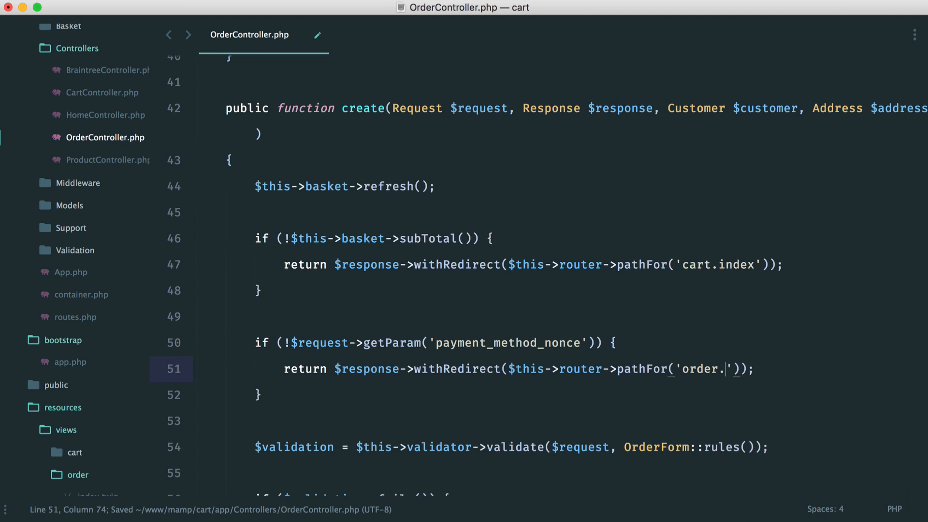
pyautogui.write('index')
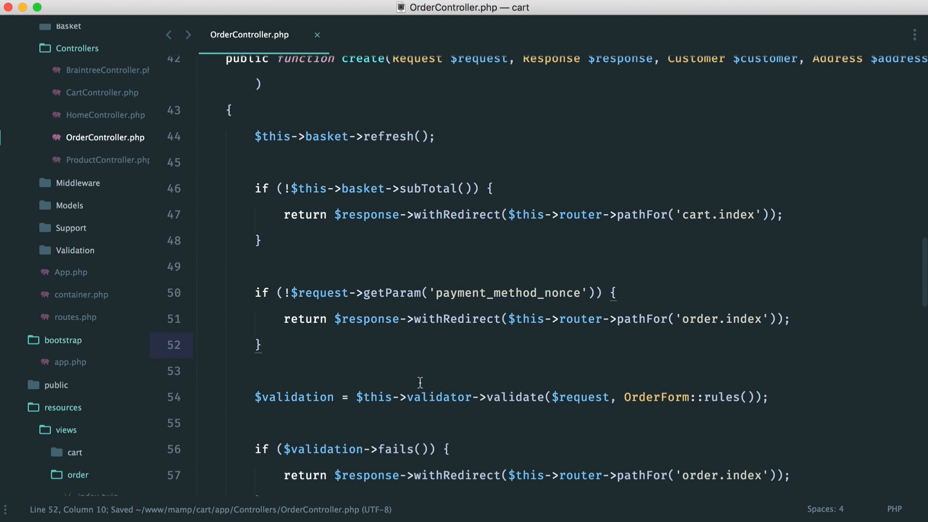
# Scroll to the end of create() and begin a $result line after saveMany.
pyautogui.scroll(-3)
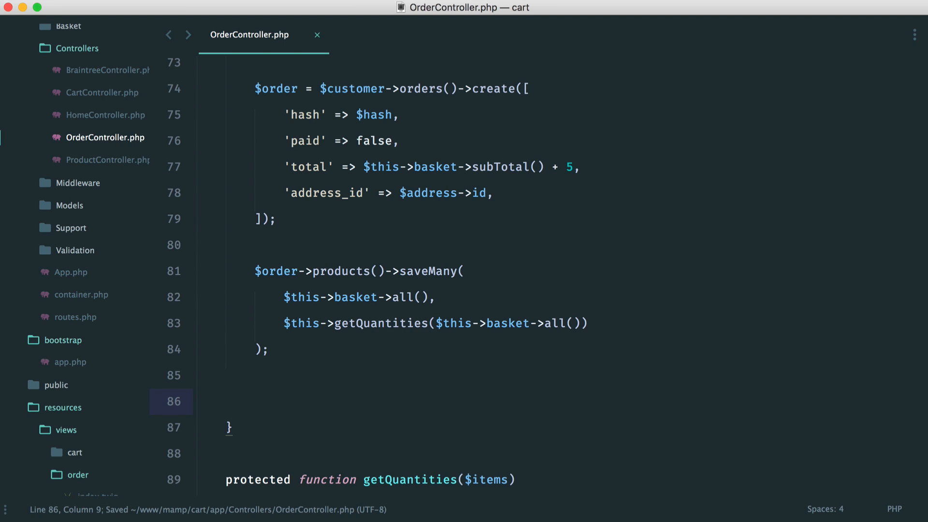
pyautogui.write('$result')
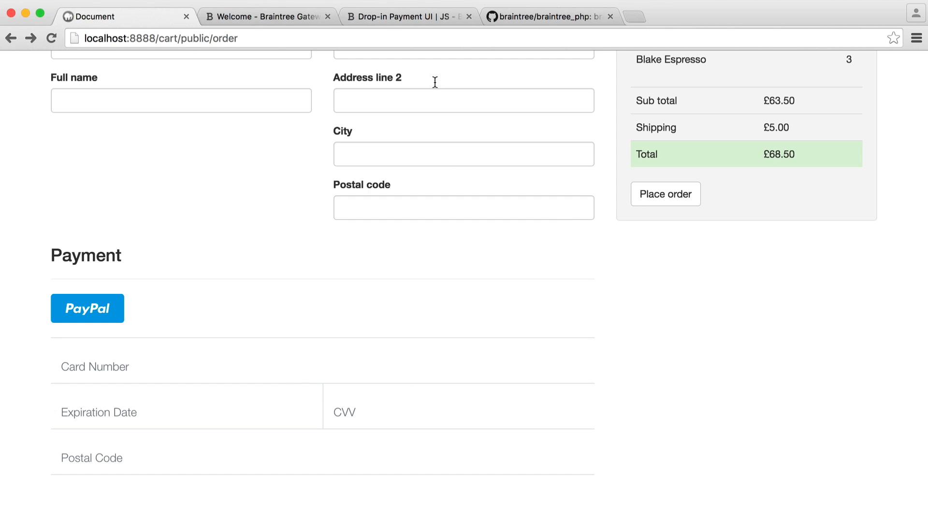
# Scroll the Braintree PHP Transactions docs to the Braintree_Transaction::sale() example.
pyautogui.click(408, 16)
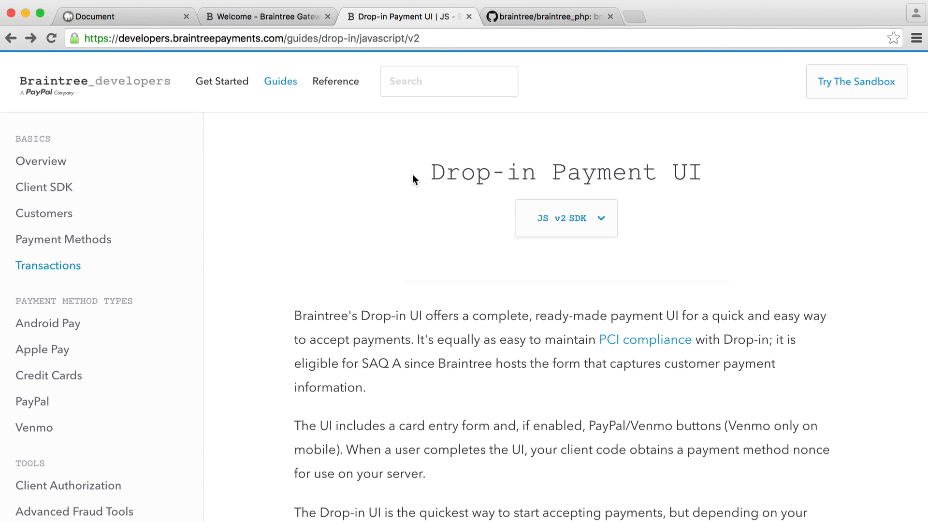
pyautogui.moveTo(296, 192)
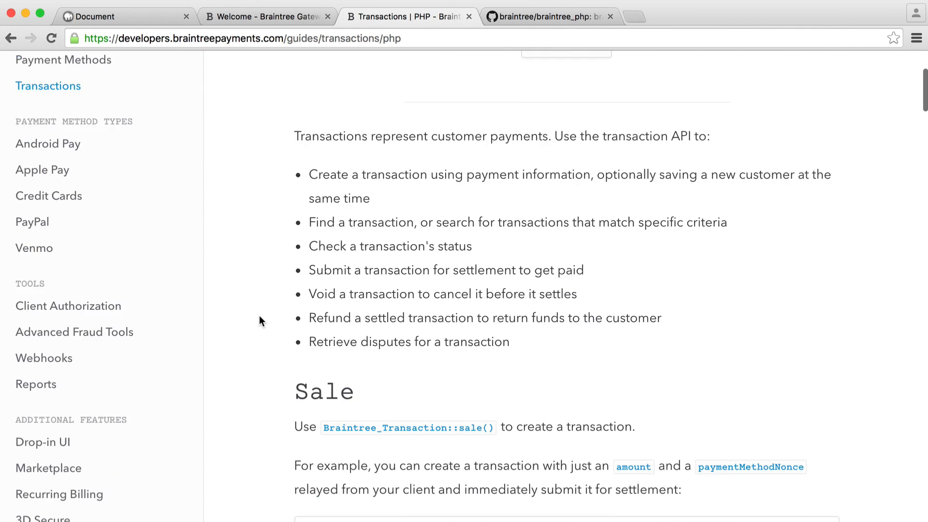
pyautogui.scroll(-3)
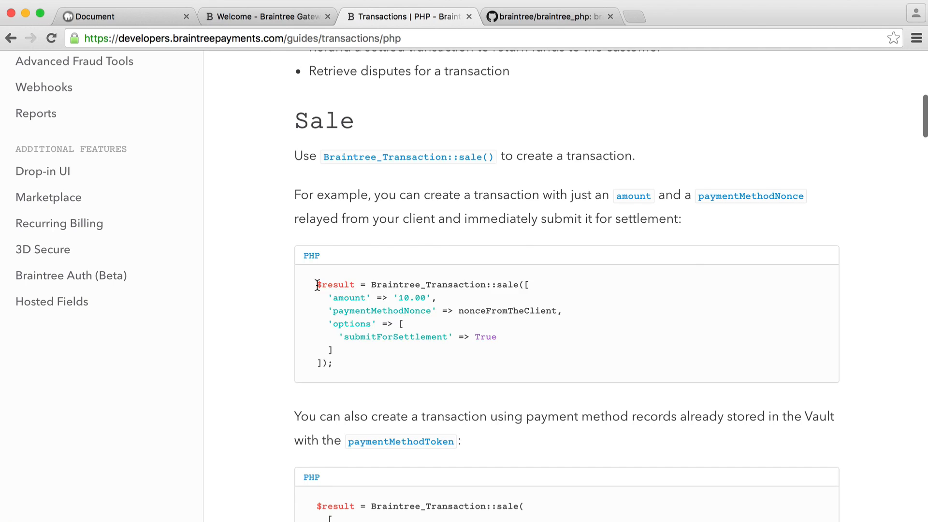
pyautogui.scroll(-3)
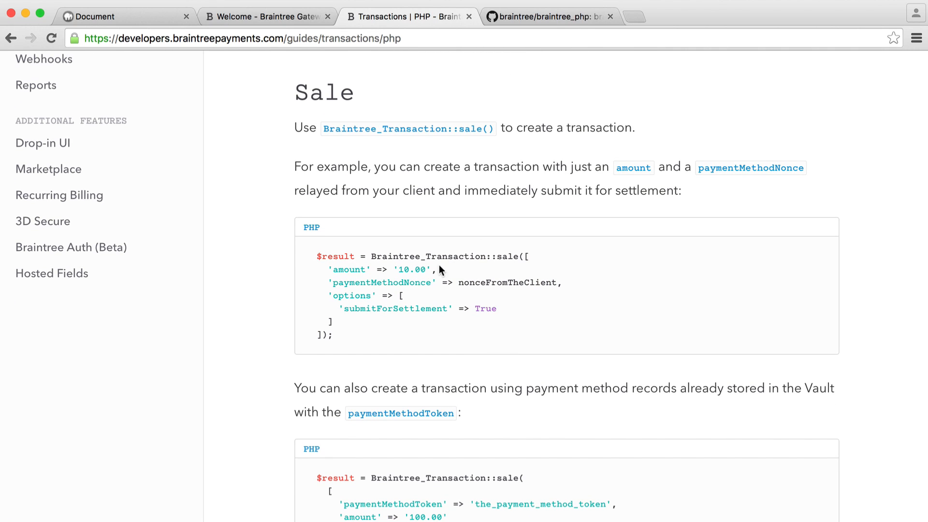
pyautogui.doubleClick(428, 256)
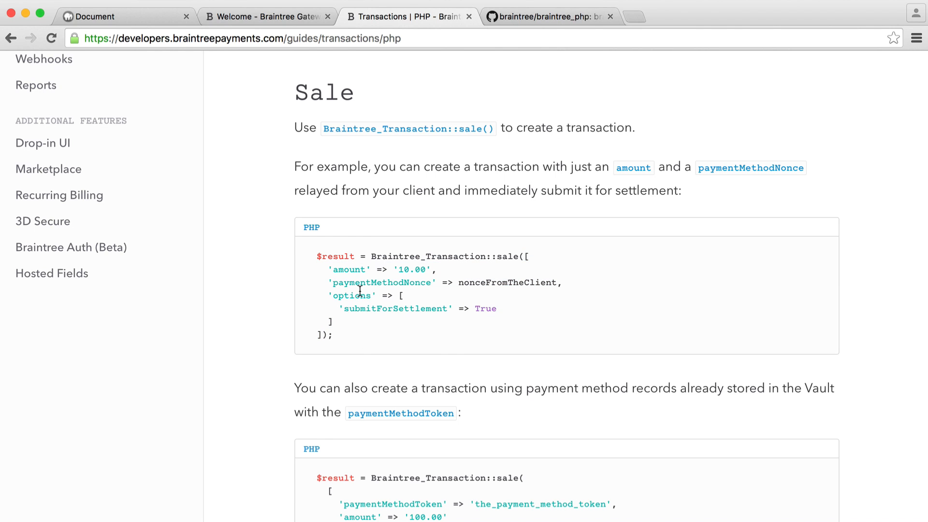
pyautogui.doubleClick(348, 269)
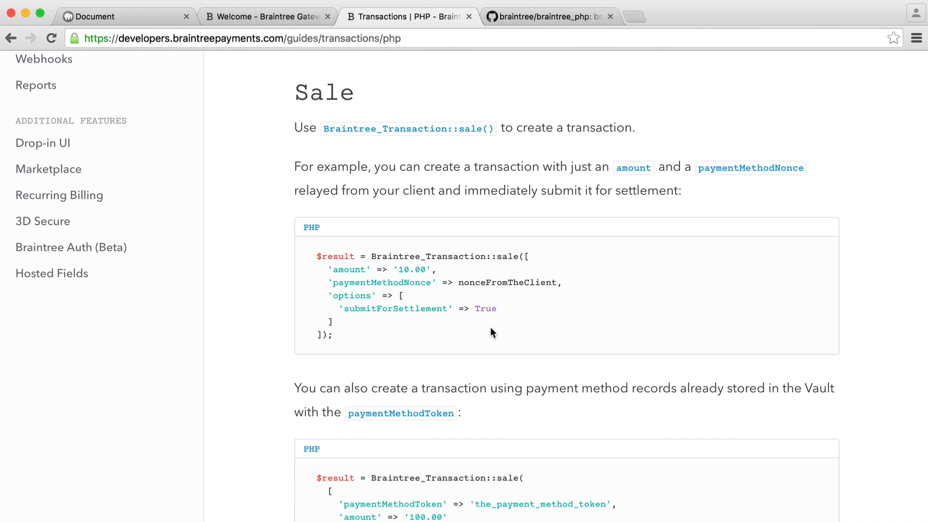
pyautogui.doubleClick(352, 296)
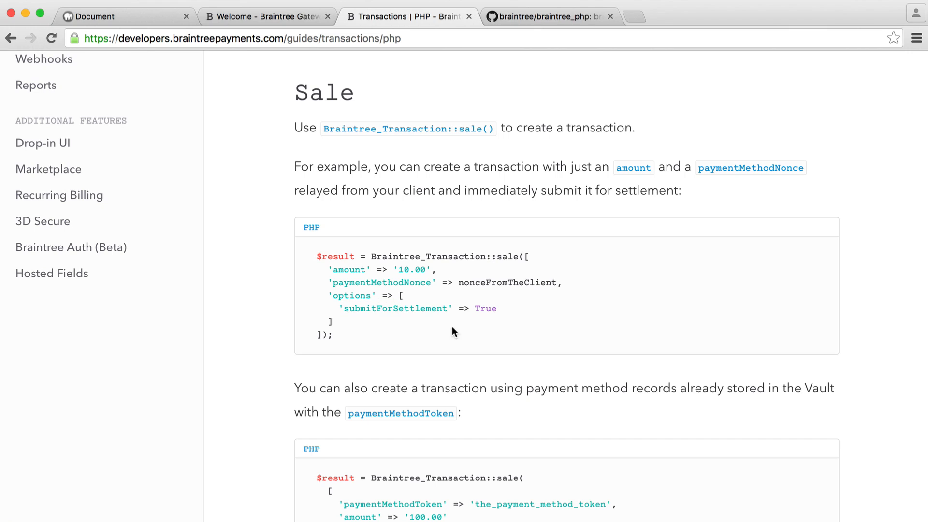
pyautogui.moveTo(284, 306)
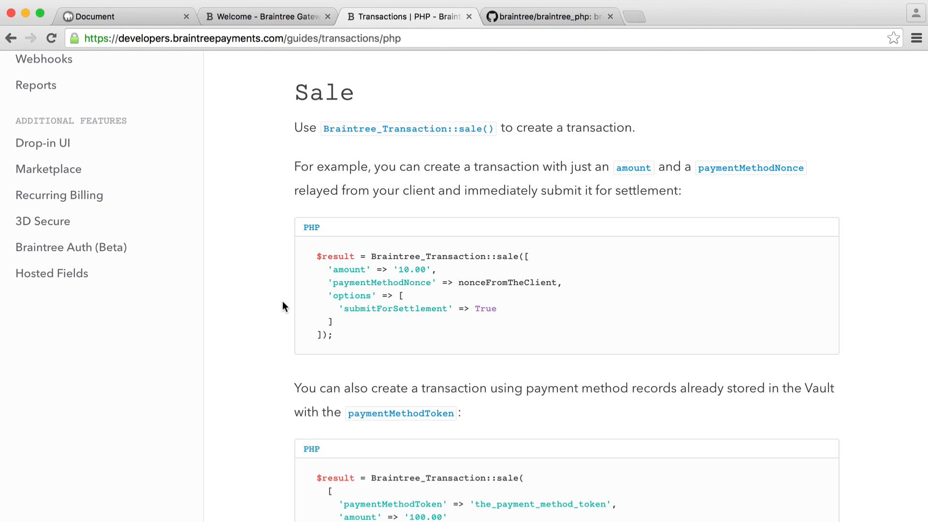
pyautogui.moveTo(315, 313)
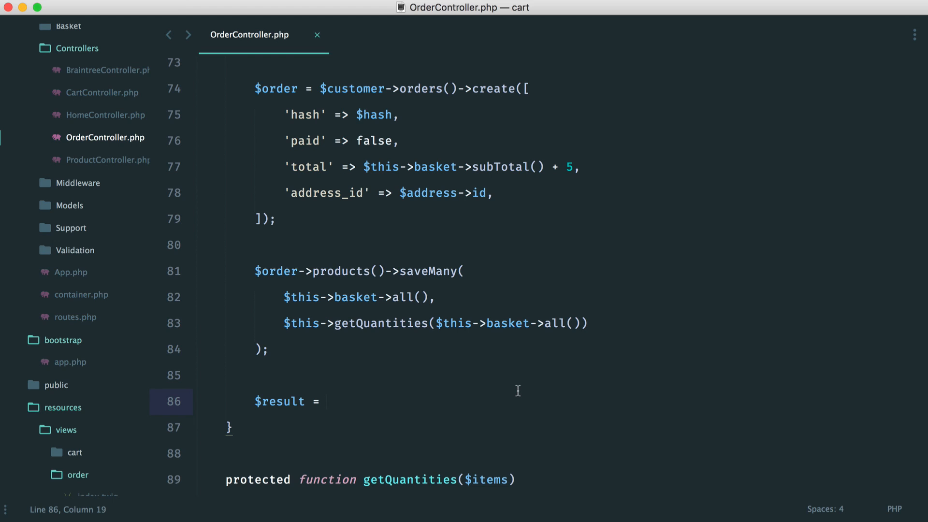
# Start $result = Braintree_Transaction::sale with amount set to the basket subtotal plus 5.
pyautogui.write('Braintree')
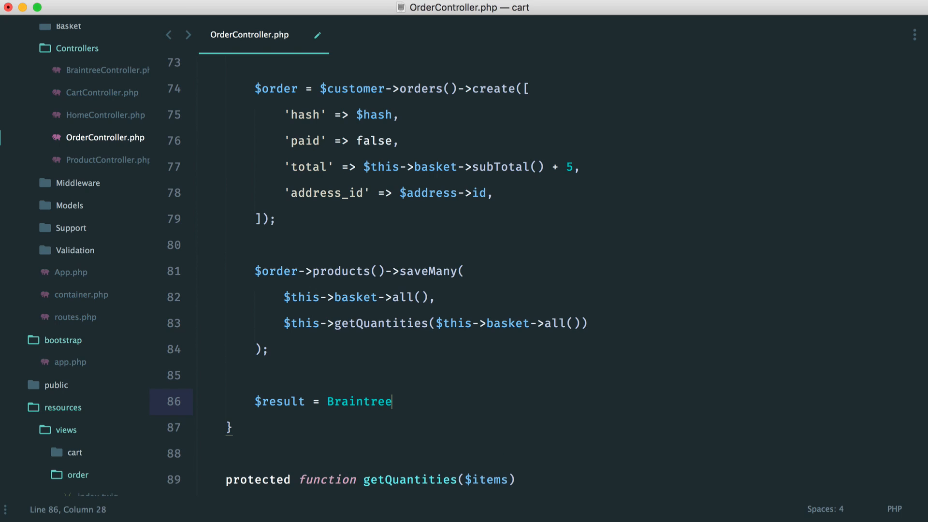
pyautogui.write('_Transaction::sale([')
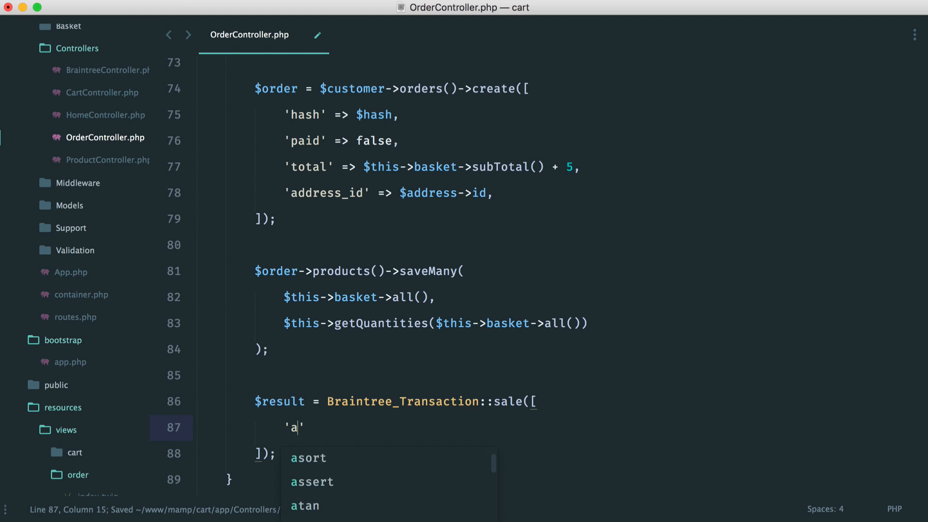
pyautogui.write("mount' =>")
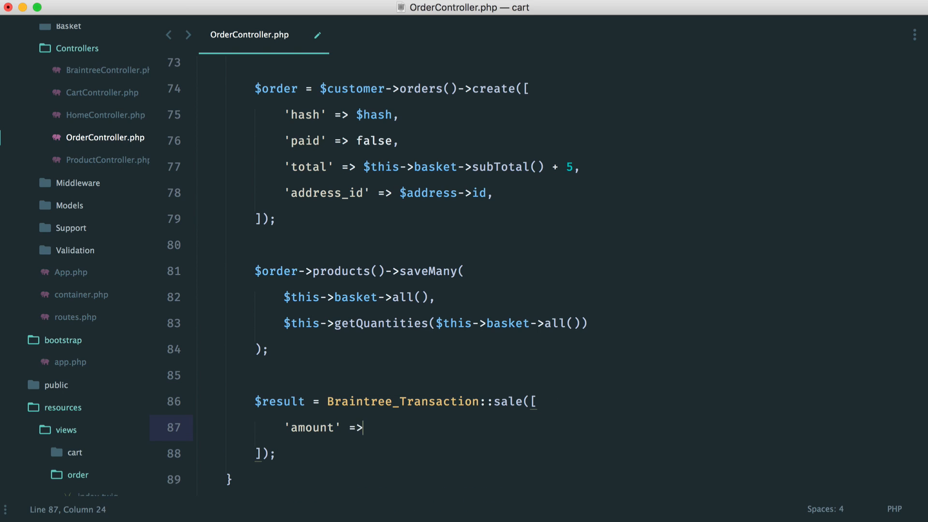
pyautogui.press('cmd+s')
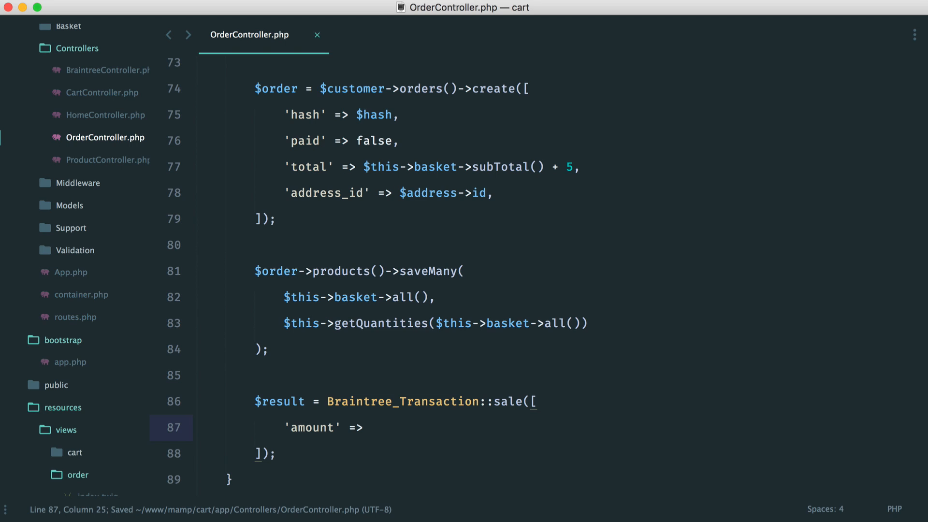
pyautogui.write('$this->basket')
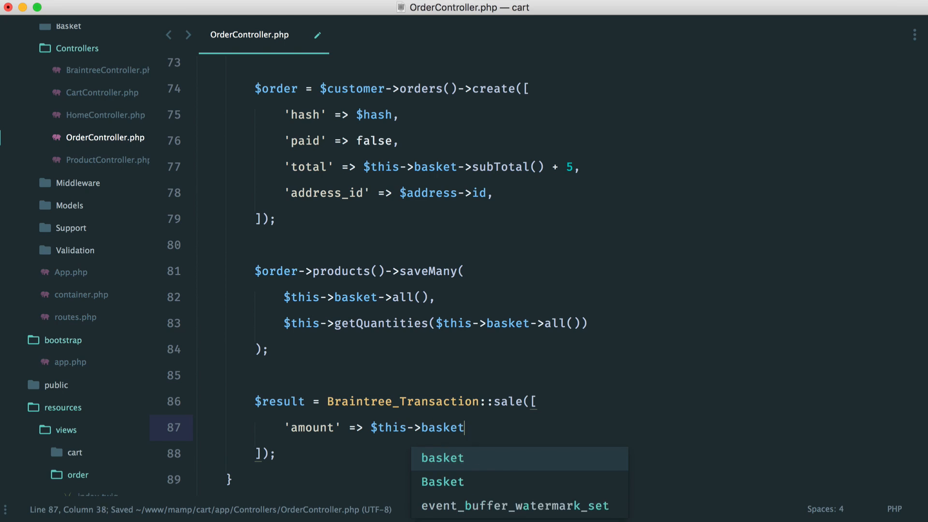
pyautogui.write('->subTotal() +')
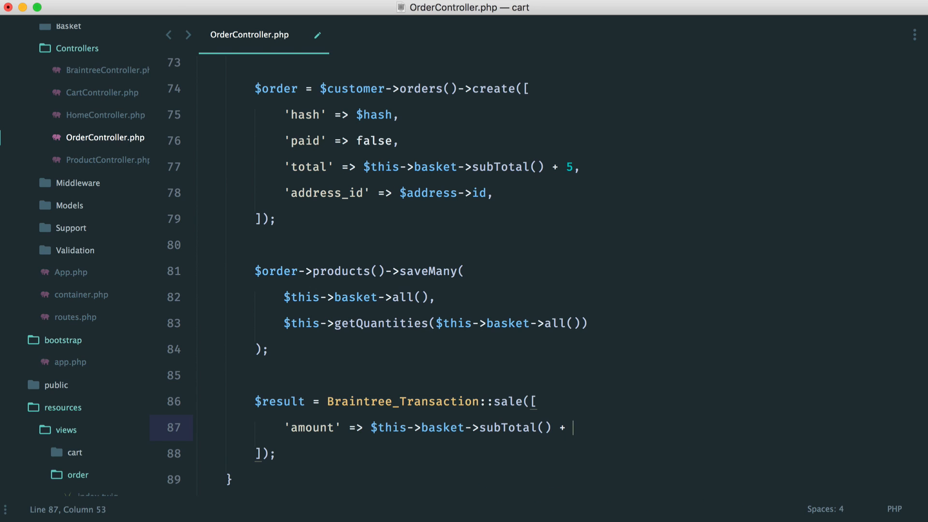
pyautogui.write('5,')
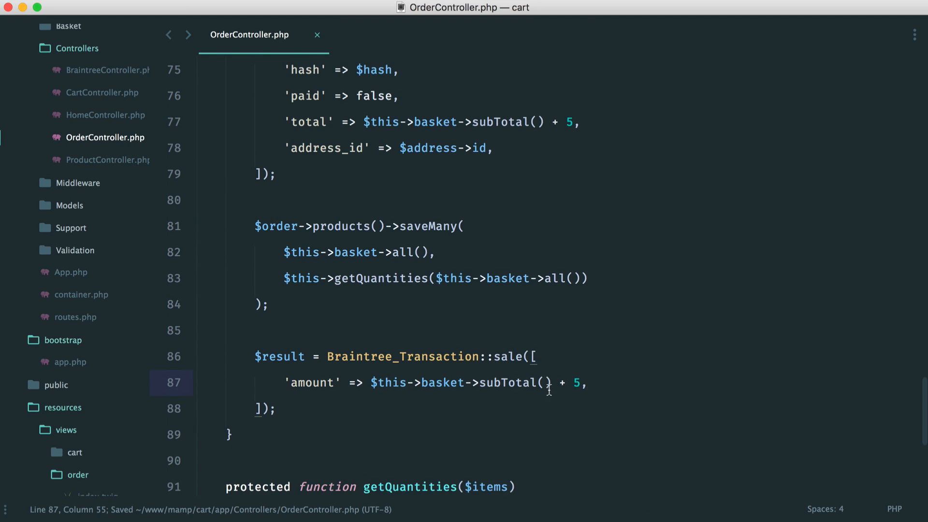
# Pass paymentMethodNonce from $request->getParam('payment_method_nonce').
pyautogui.write("'payme'")
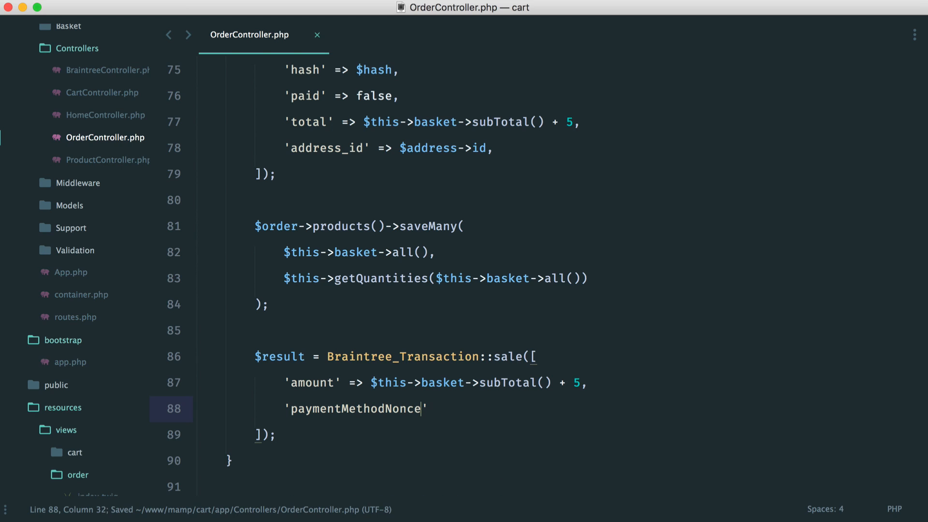
pyautogui.write('=>')
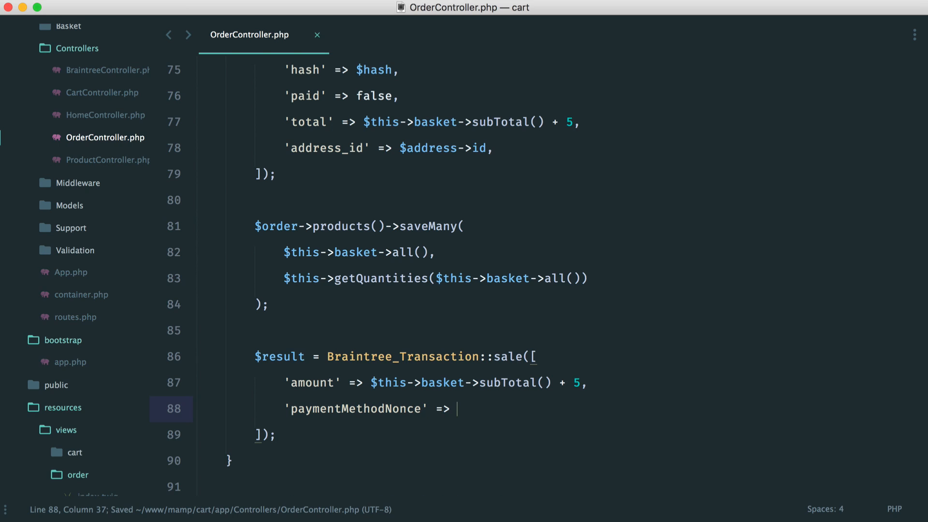
pyautogui.write('$request->get')
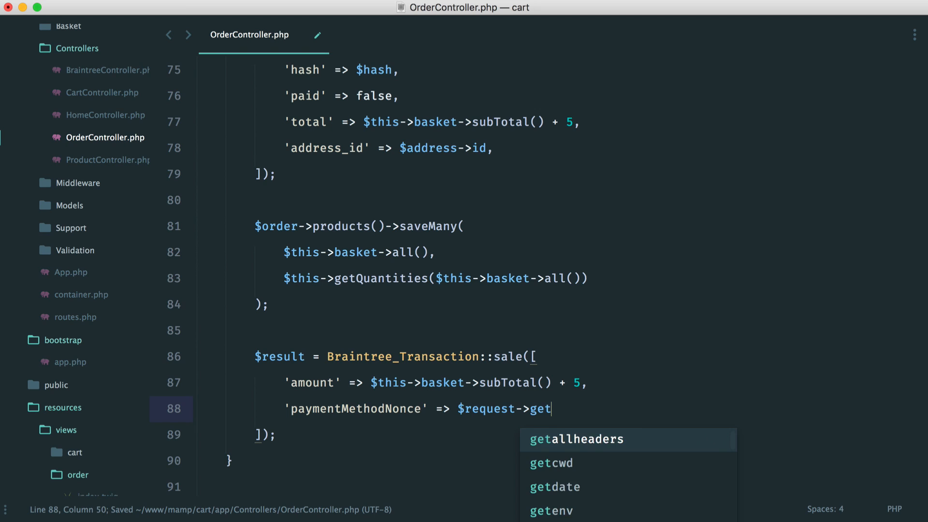
pyautogui.write("Param('')")
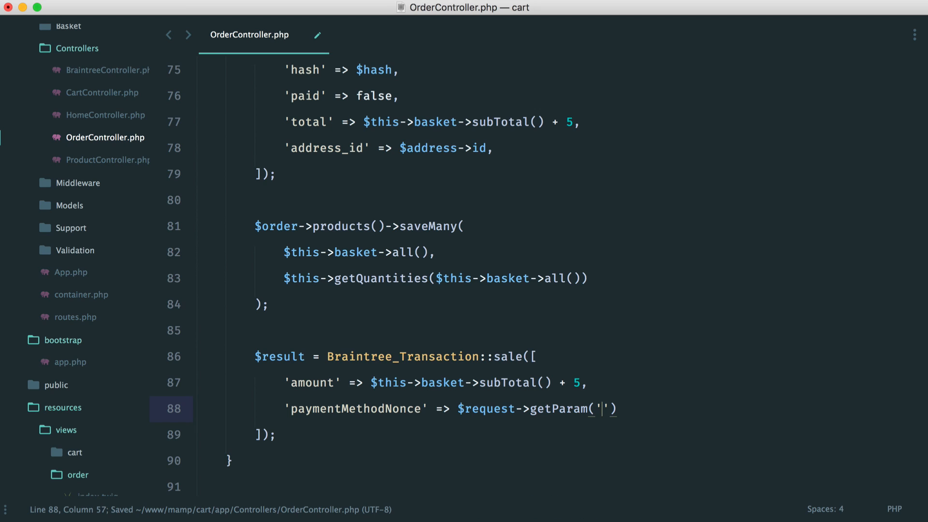
pyautogui.write('payment_method_nonce')
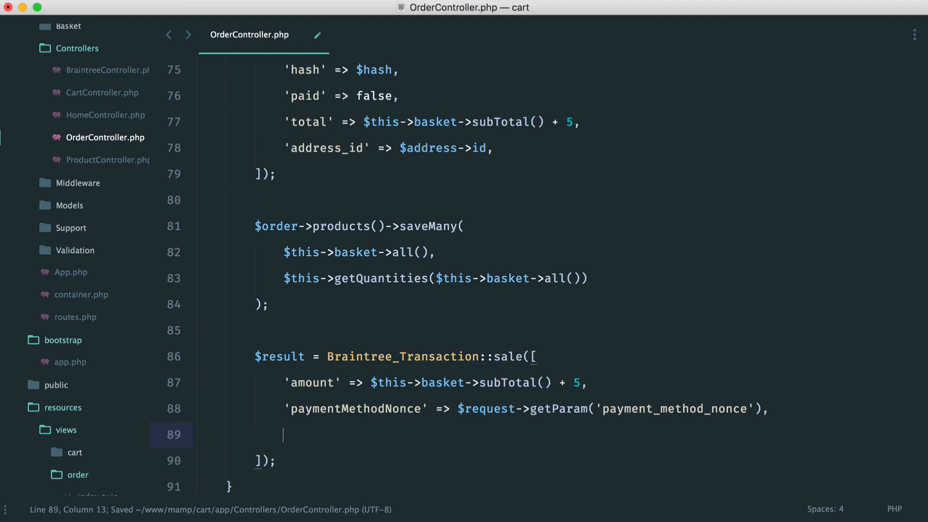
# Add options with submitForSettlement set to true, then halt with die().
pyautogui.write("'options '")
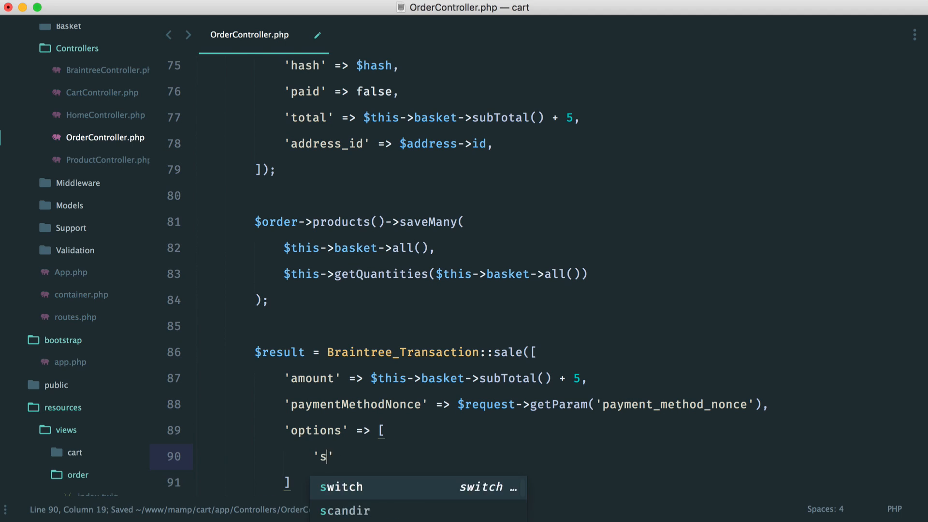
pyautogui.write('ubmitForSet')
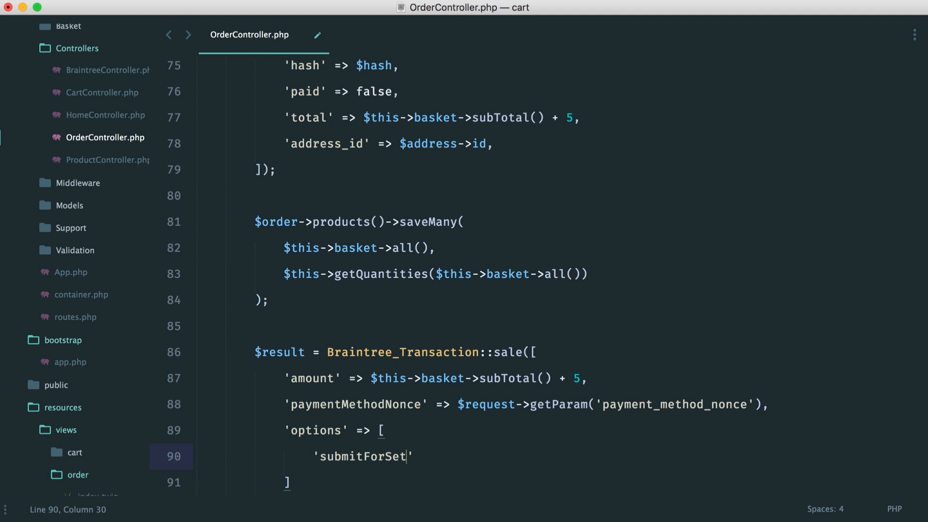
pyautogui.write("tlement' =>")
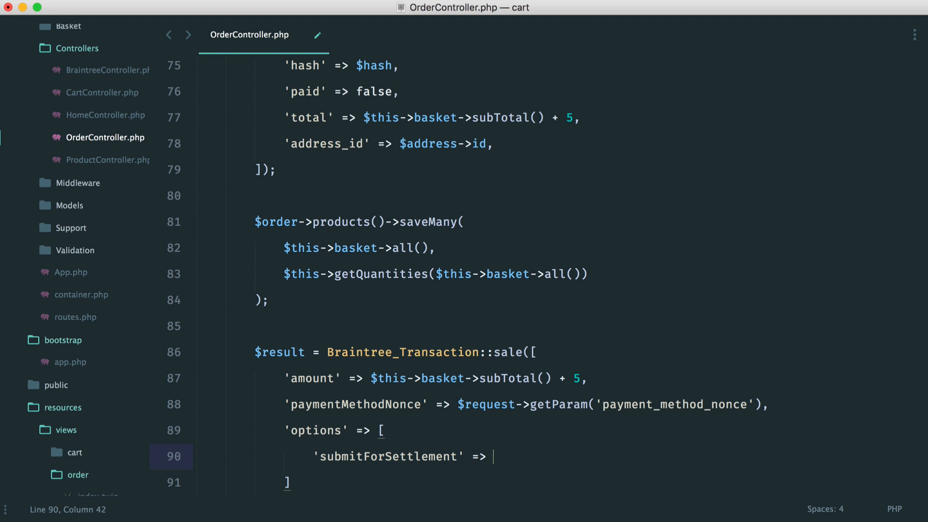
pyautogui.write('true,')
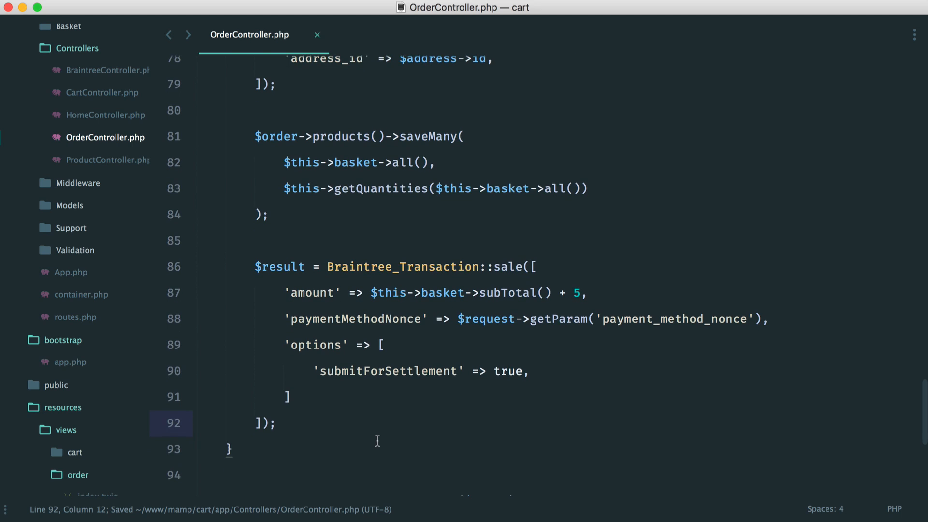
pyautogui.write('die();')
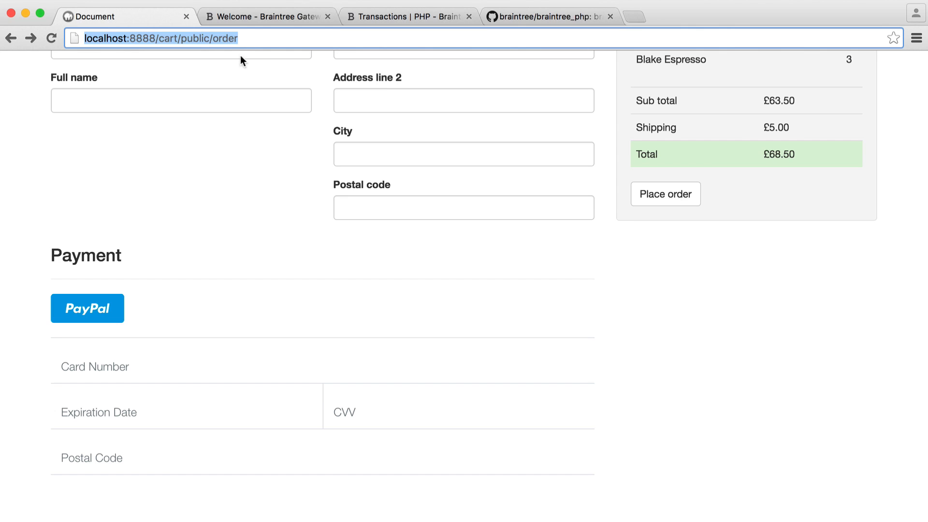
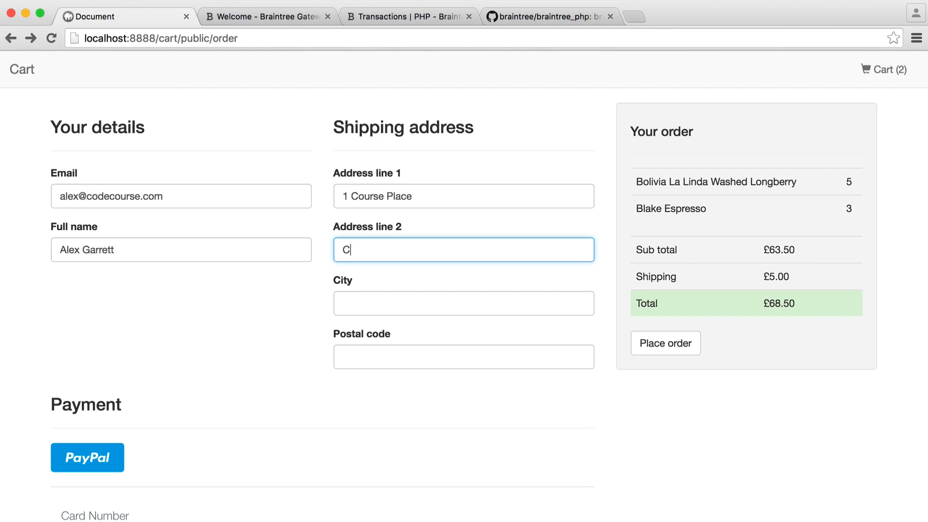
pyautogui.write('CC1CC1')
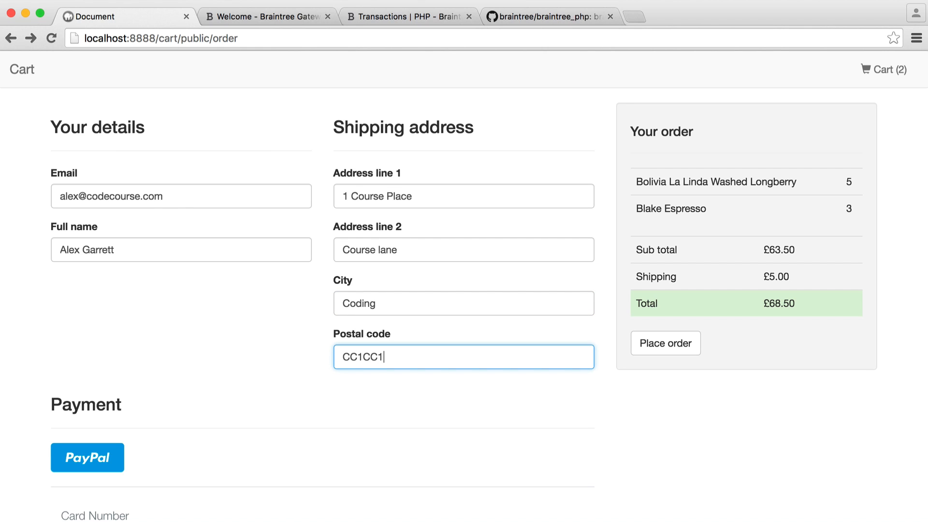
pyautogui.scroll(-3)
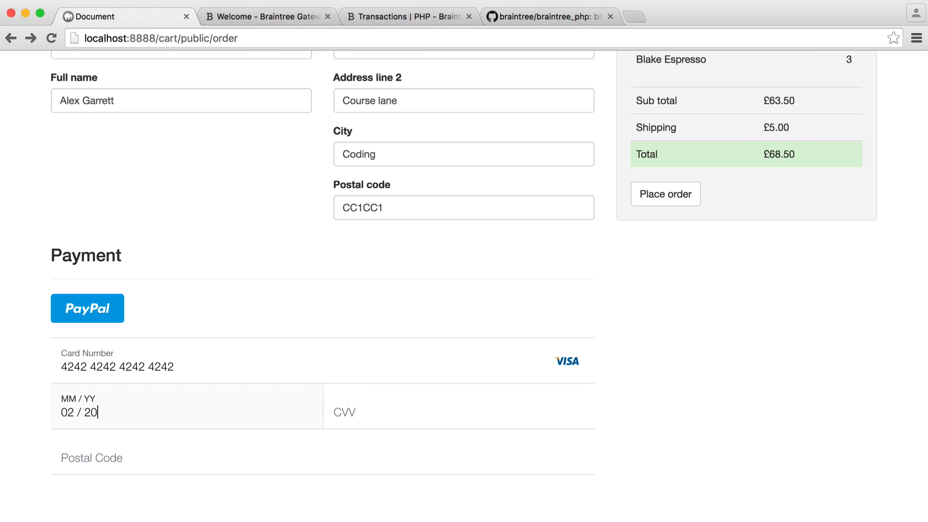
pyautogui.write('123')
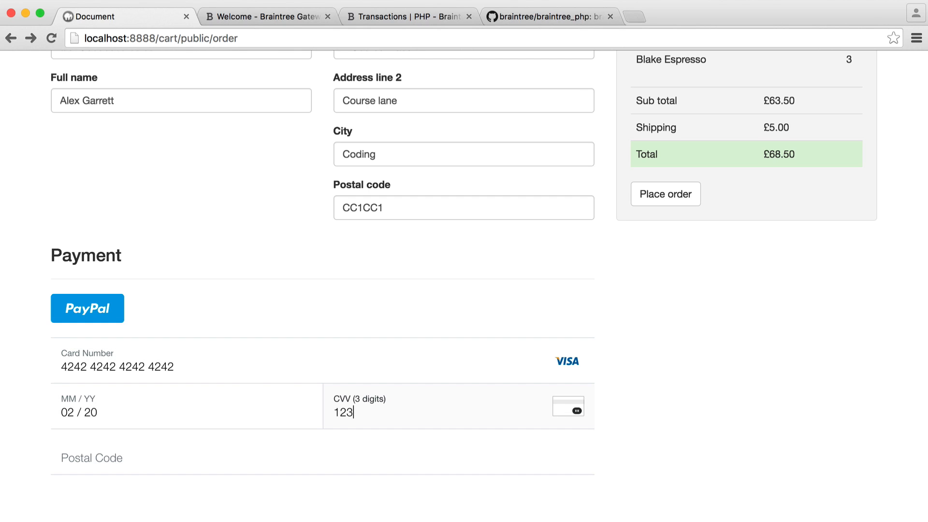
pyautogui.write('CC1C')
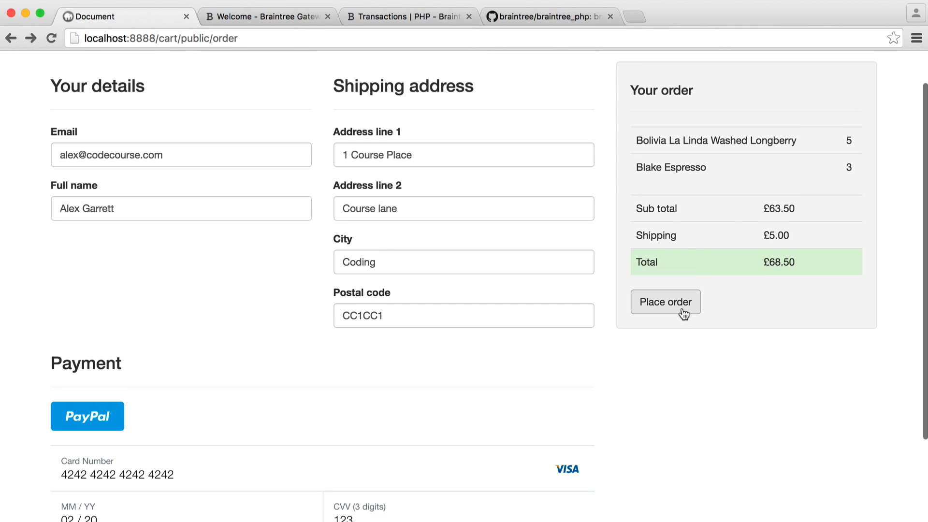
# Submit the order, then add use Braintree_Transaction; below the OrderForm import.
pyautogui.click(665, 301)
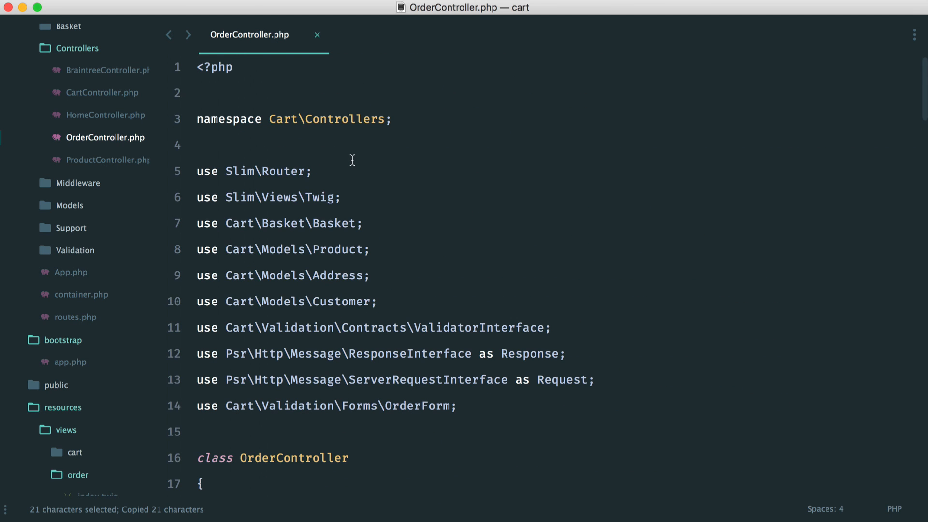
pyautogui.click(458, 406)
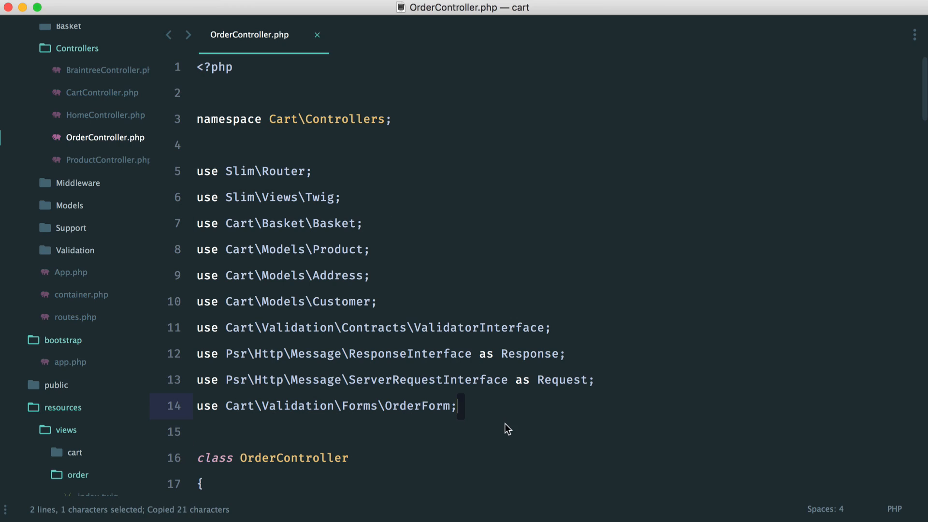
pyautogui.write('Braintree_Transaction')
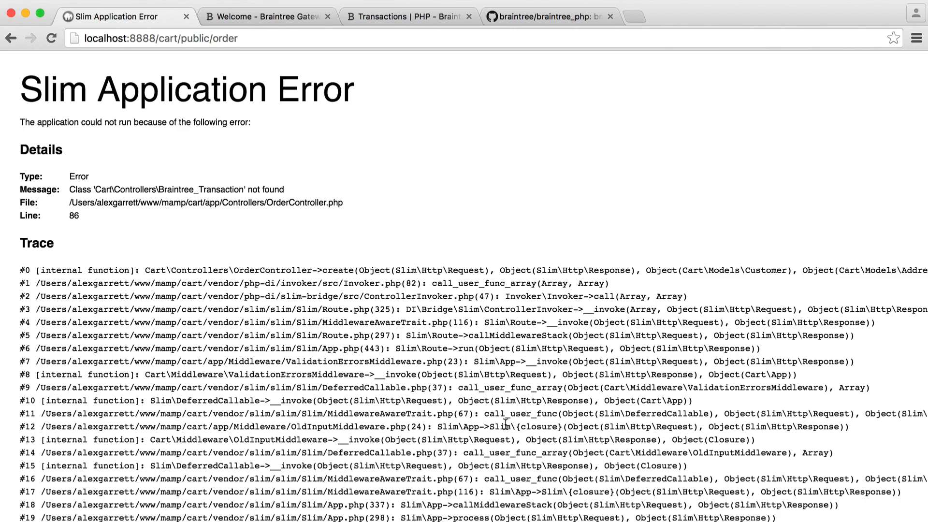
# Reload to resubmit the order and inspect the dumped £68.50 GBP sale result.
pyautogui.click(51, 38)
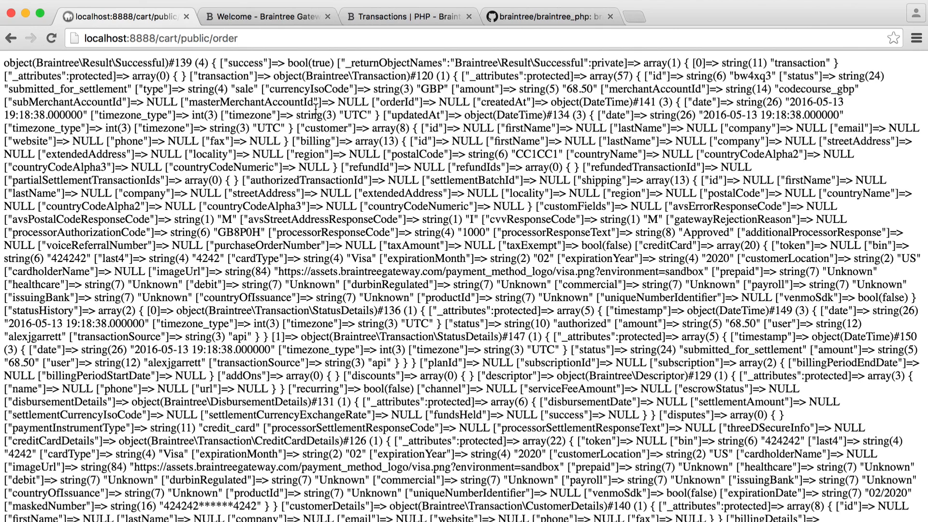
pyautogui.doubleClick(237, 63)
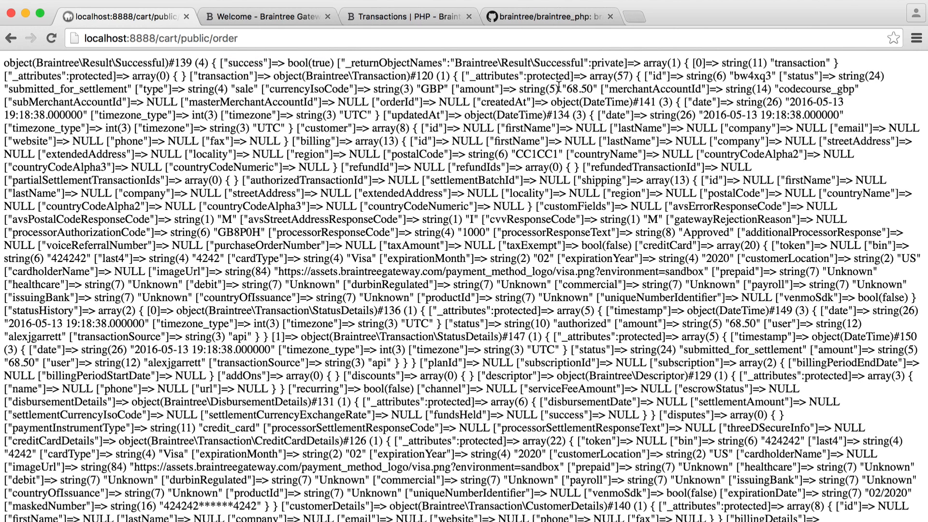
pyautogui.moveTo(637, 153)
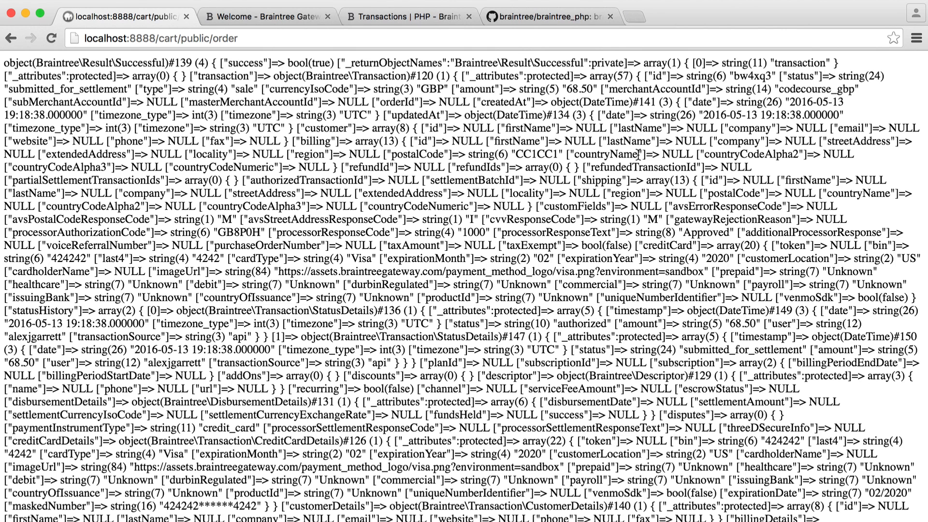
pyautogui.moveTo(633, 157)
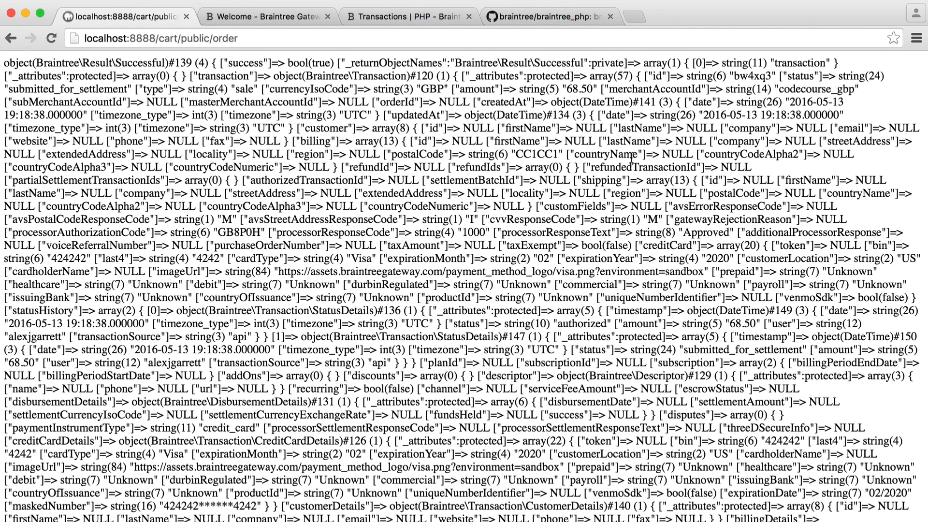
pyautogui.moveTo(447, 218)
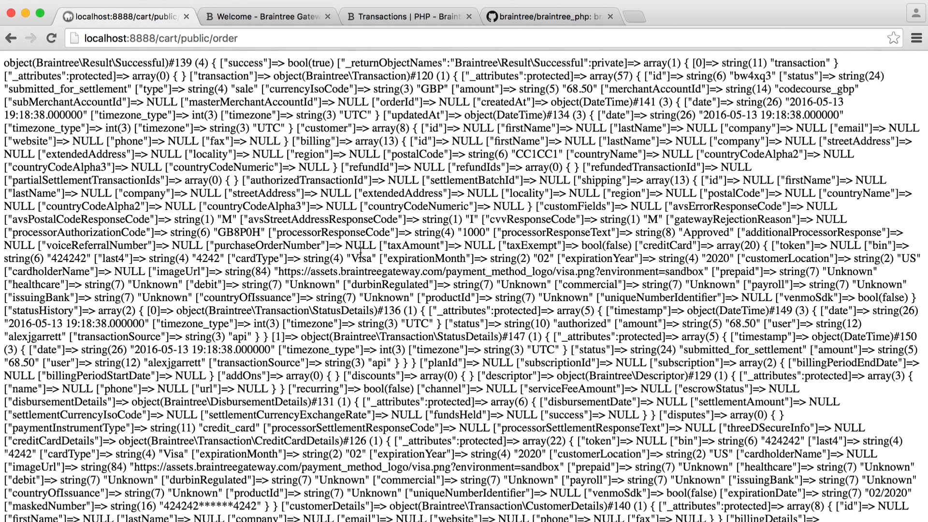
pyautogui.moveTo(360, 252)
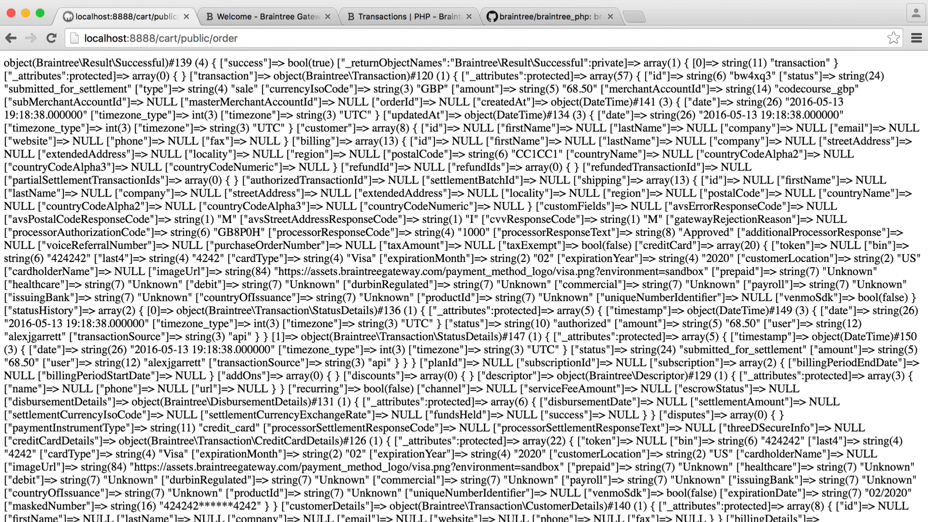
# Search this month's Braintree sandbox transactions to find the £68.50 GBP sale.
pyautogui.click(269, 16)
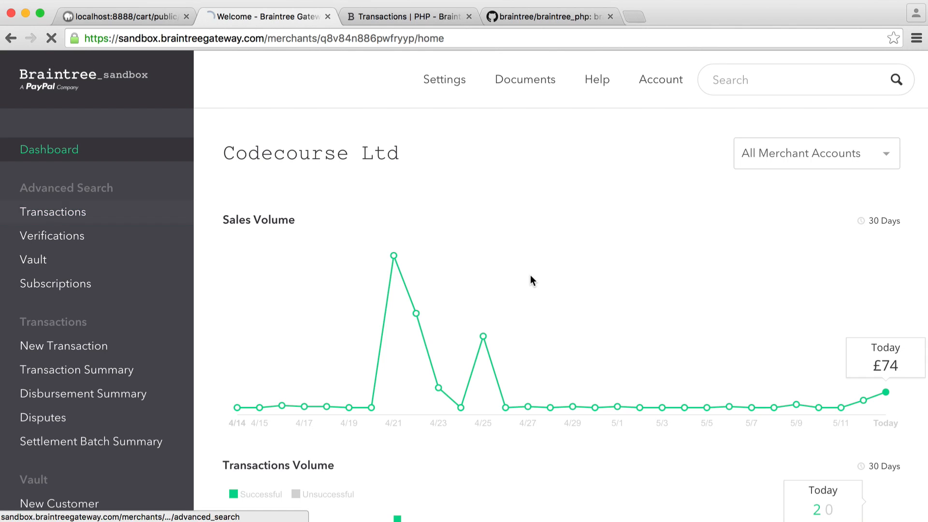
pyautogui.click(53, 211)
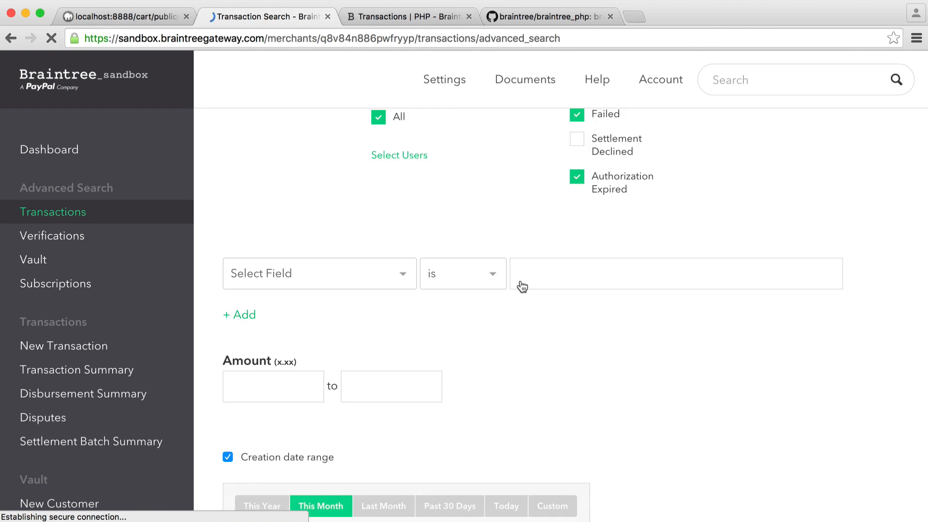
pyautogui.scroll(-3)
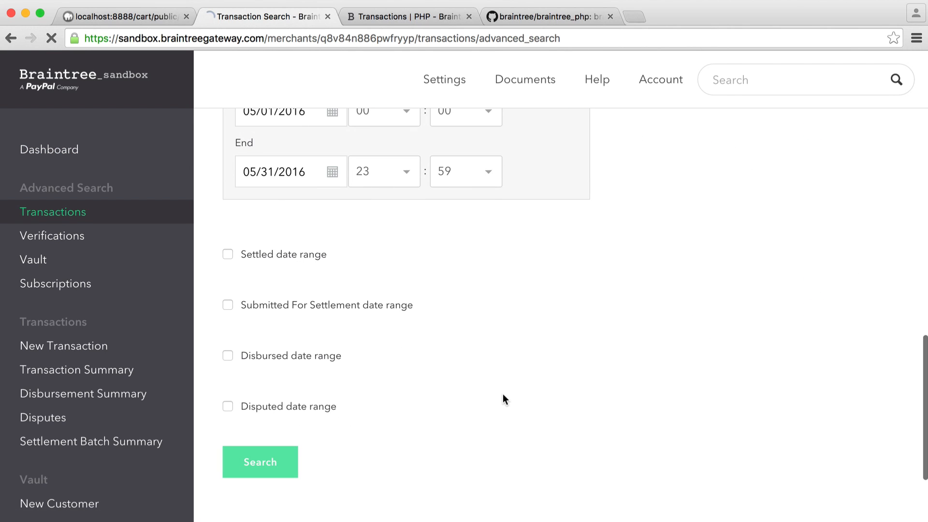
pyautogui.click(260, 461)
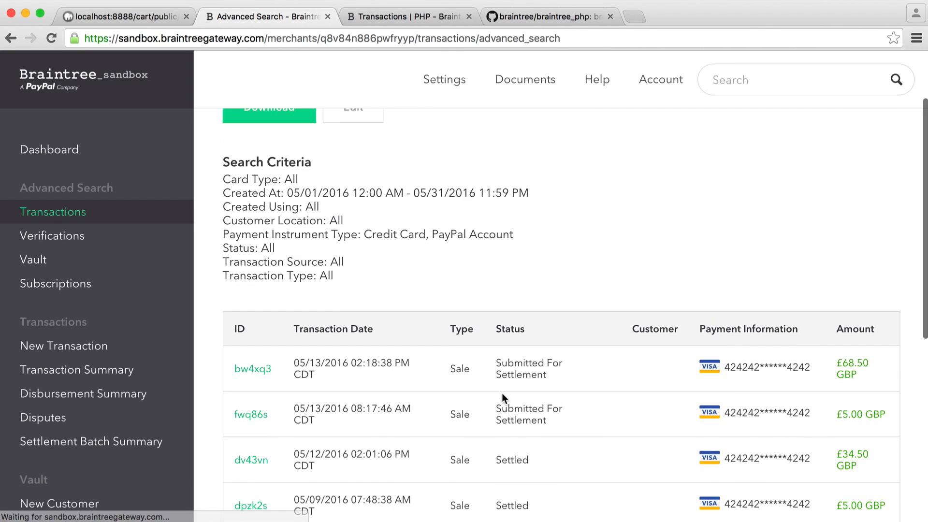
pyautogui.scroll(-3)
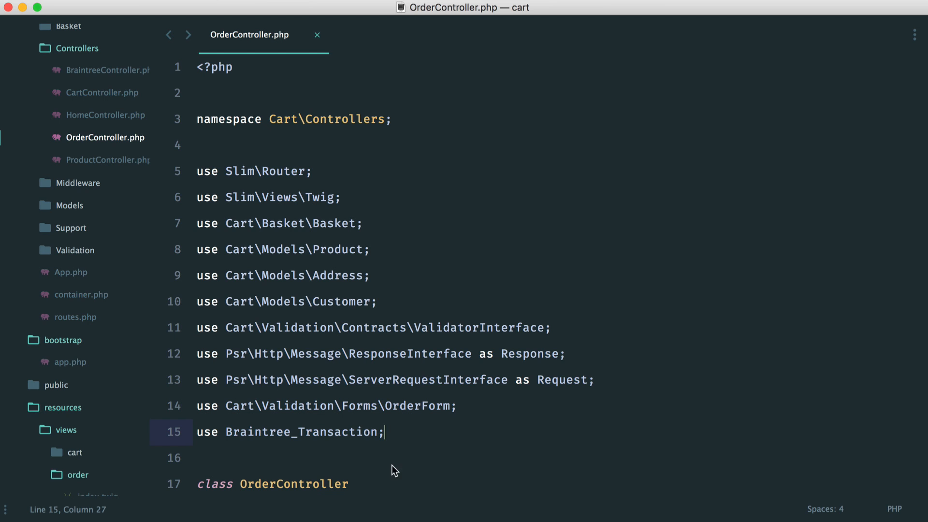
# Scroll OrderController.php down to the var_dump($result) lines.
pyautogui.scroll(-3)
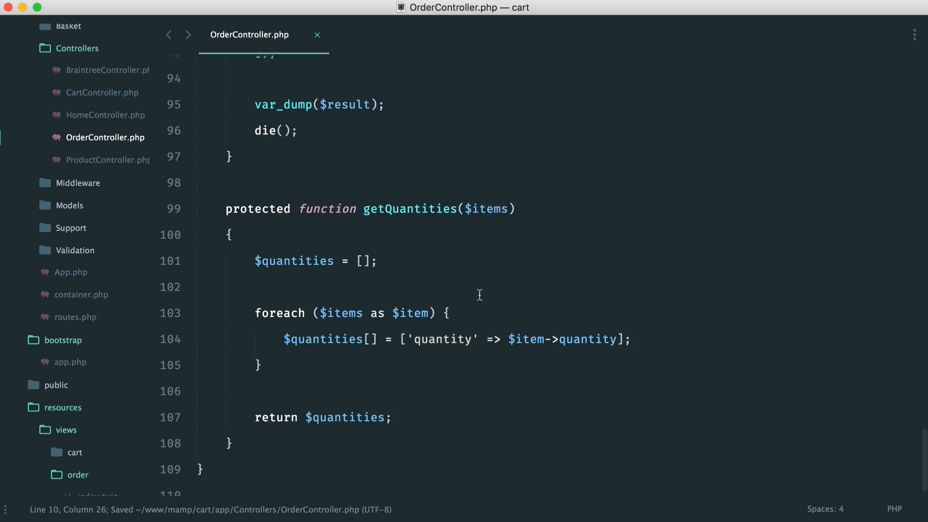